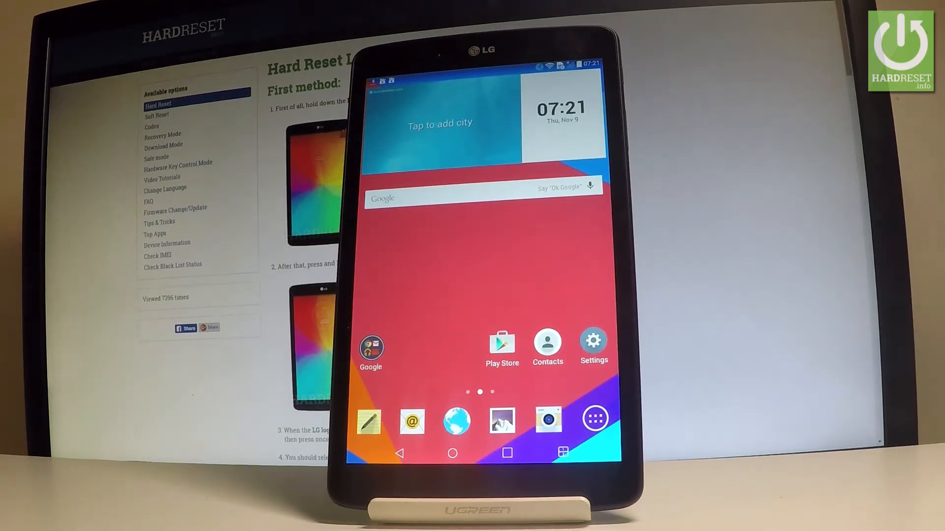
Reach the Backup & reset page from the app drawer via Settings.
{"action": "left_click", "coordinate": [594, 418]}
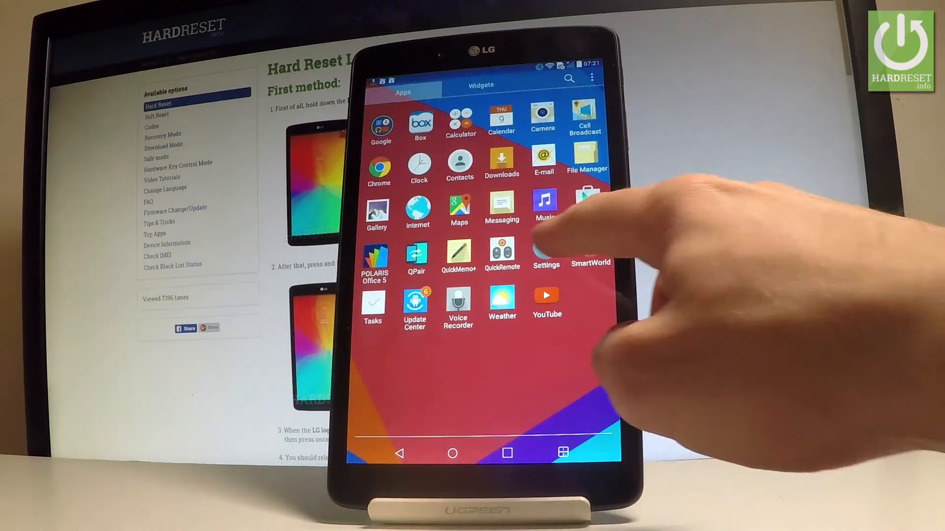
{"action": "left_click", "coordinate": [545, 253]}
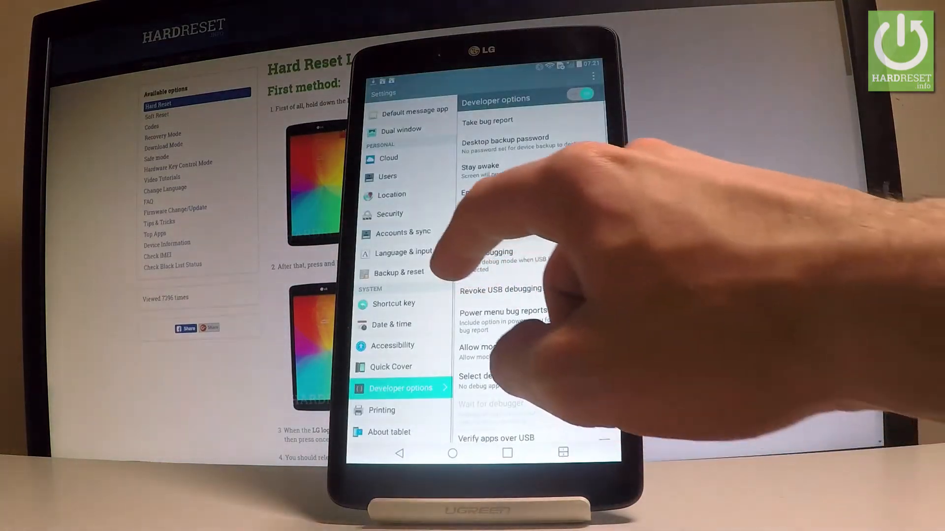
{"action": "scroll", "scroll_direction": "down", "scroll_amount": 3}
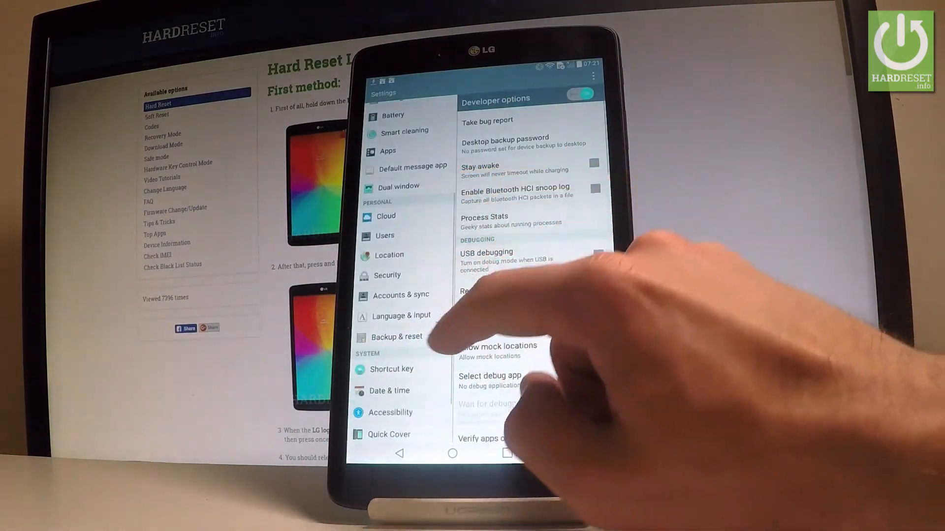
{"action": "left_click", "coordinate": [397, 336]}
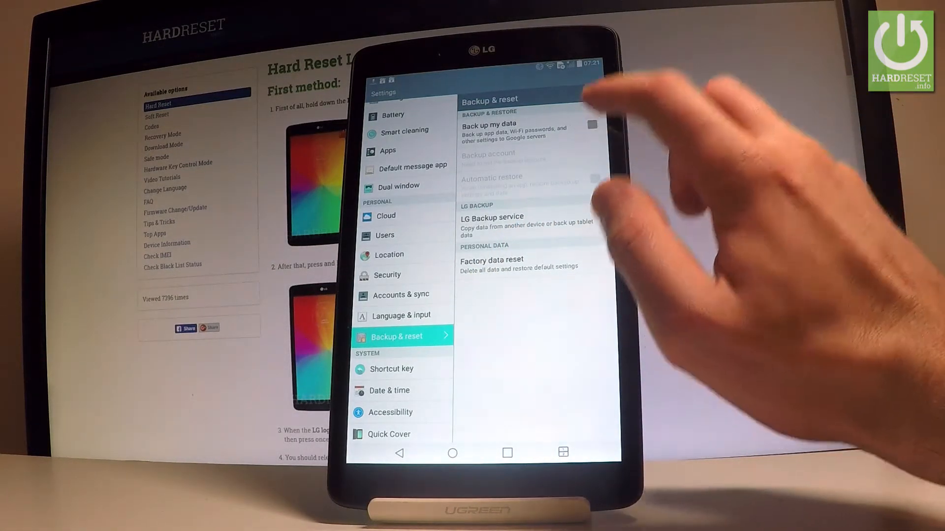
Enable Back up my data and choose Add account in the Set backup account dialog.
{"action": "left_click", "coordinate": [591, 124]}
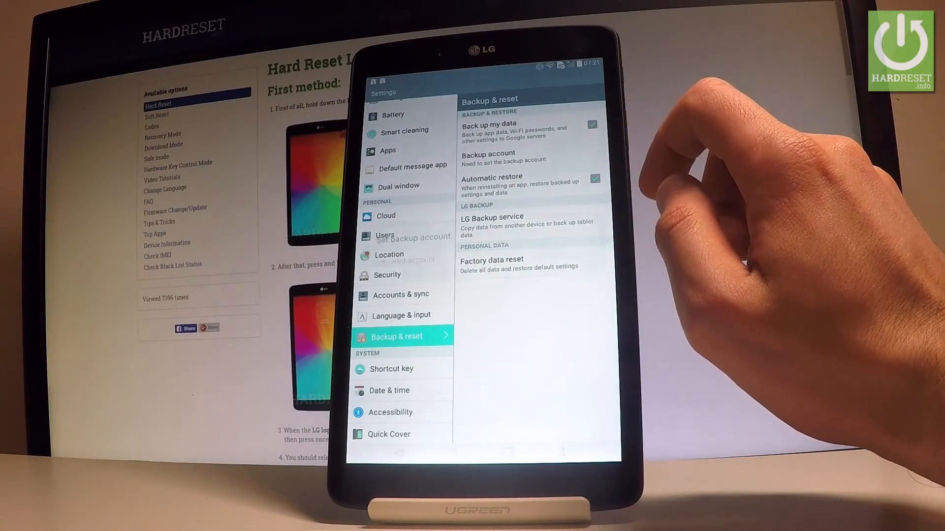
{"action": "left_click", "coordinate": [503, 157]}
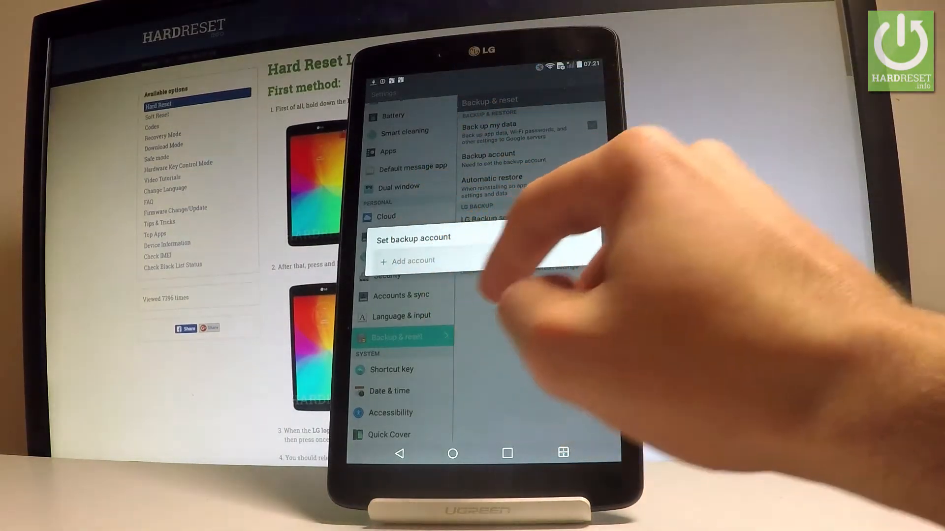
{"action": "left_click", "coordinate": [413, 261]}
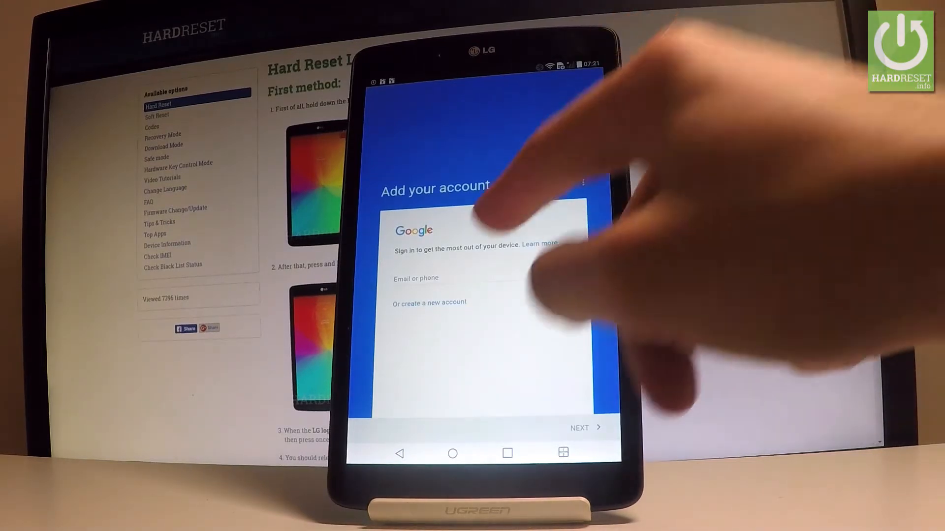
Enter the Gmail address in the Email or phone field and continue to the password step.
{"action": "left_click", "coordinate": [482, 279]}
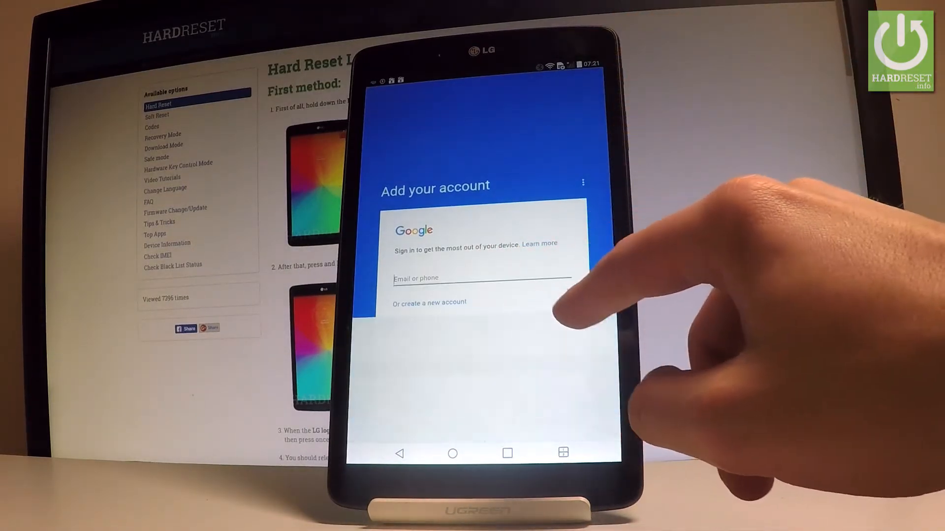
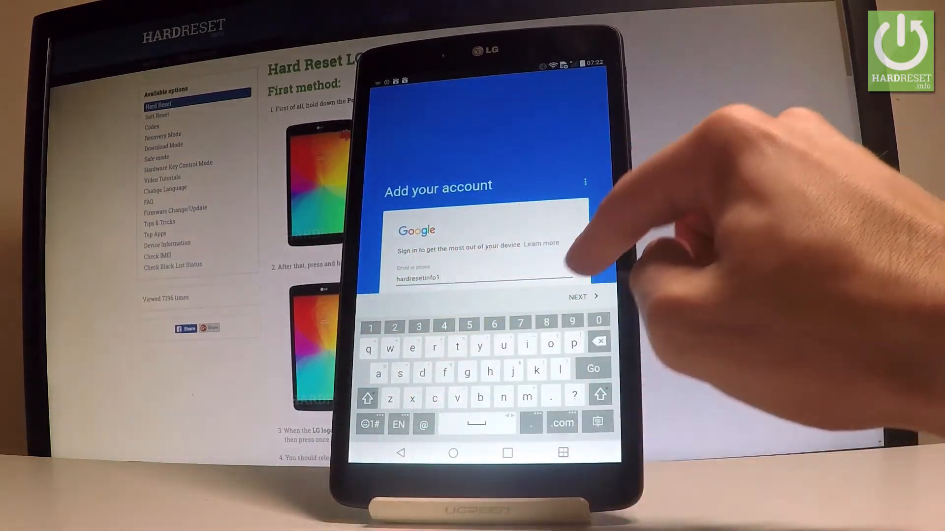
{"action": "left_click", "coordinate": [583, 296]}
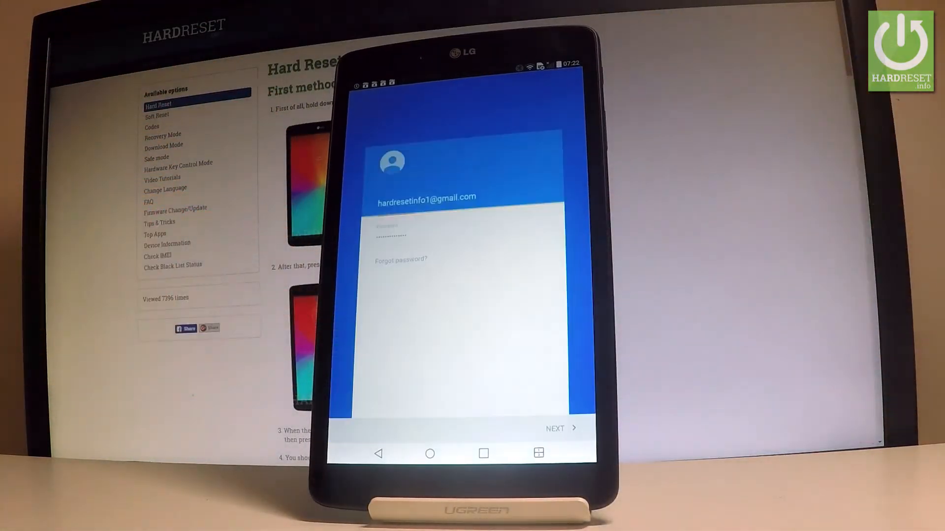
Submit the password to sign in to the Google account and return to the apps list.
{"action": "left_click", "coordinate": [557, 429]}
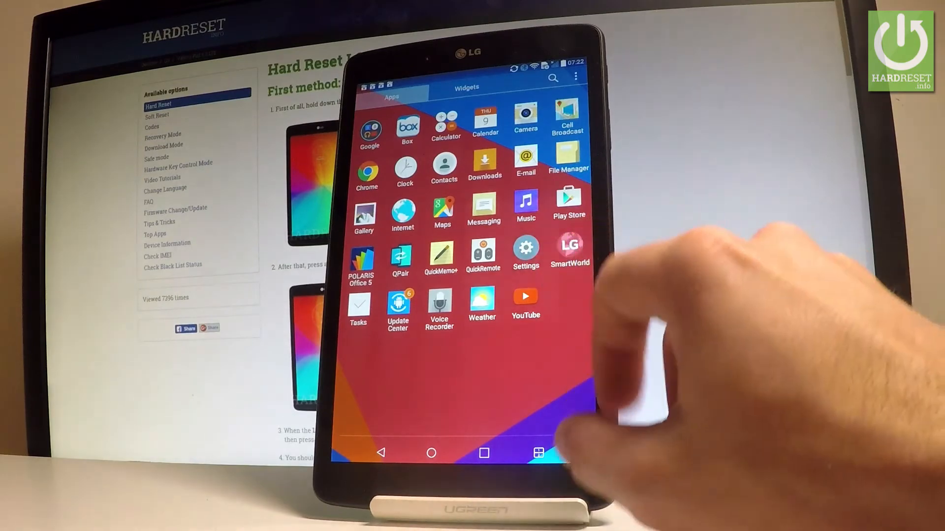
Return to Backup & reset showing the Google account set as the backup account.
{"action": "left_click", "coordinate": [525, 247]}
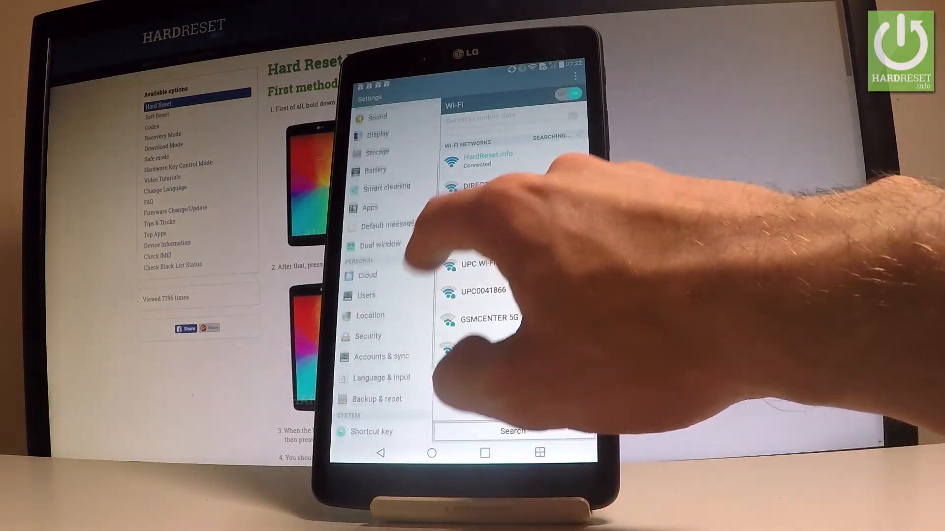
{"action": "left_click", "coordinate": [375, 281]}
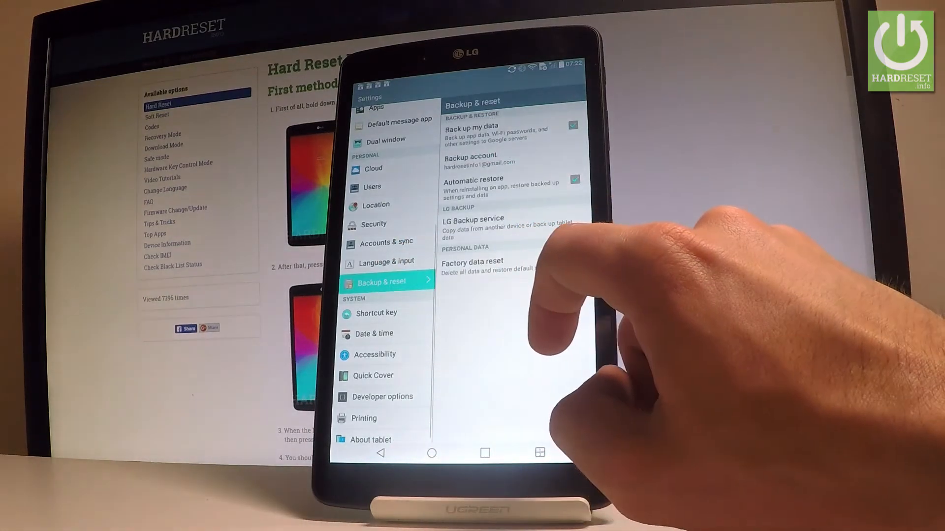